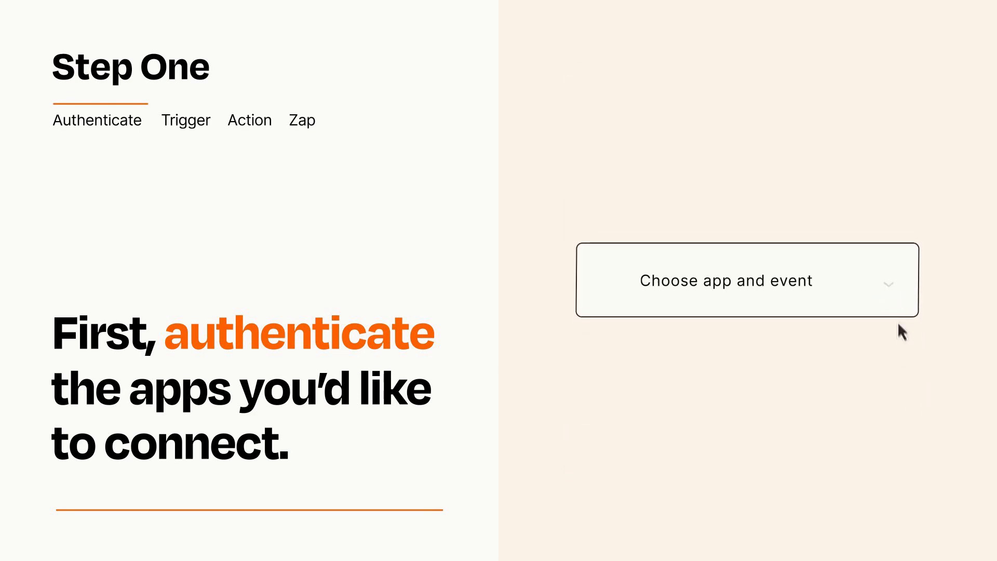
Choose Asana's 'New Task in Project' as the trigger event.
{"action": "left_click", "coordinate": [746, 279]}
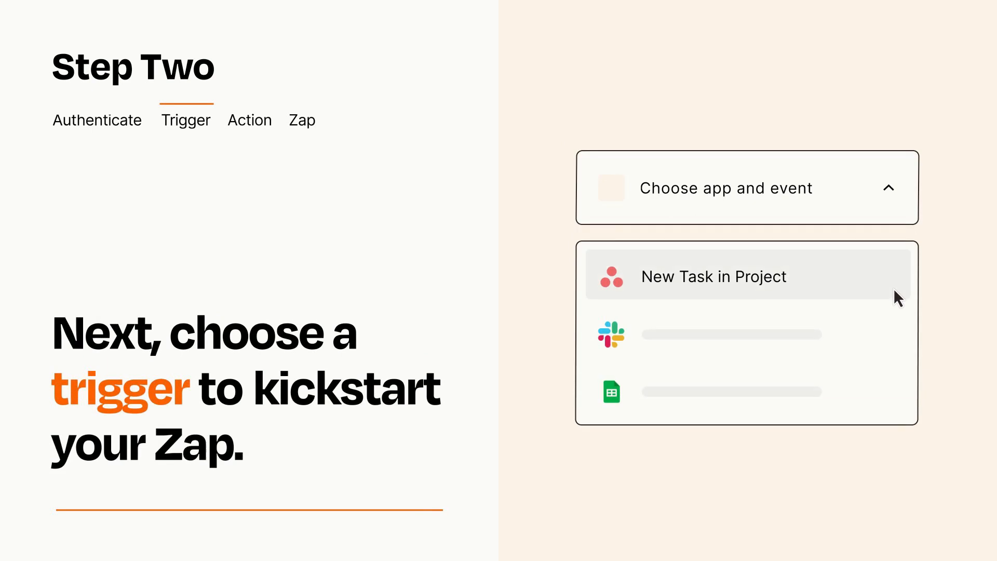
{"action": "mouse_move", "coordinate": [896, 331]}
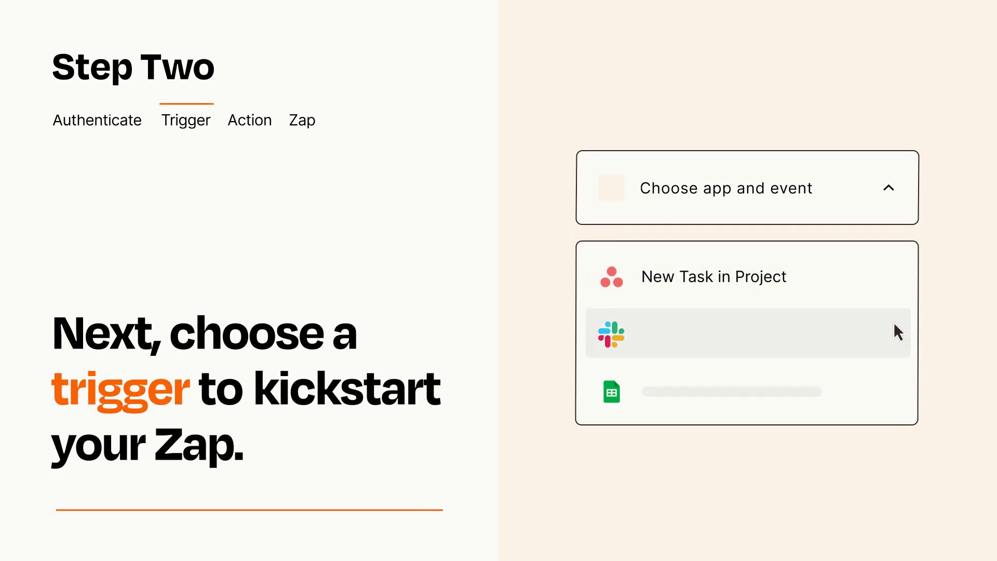
{"action": "mouse_move", "coordinate": [895, 395]}
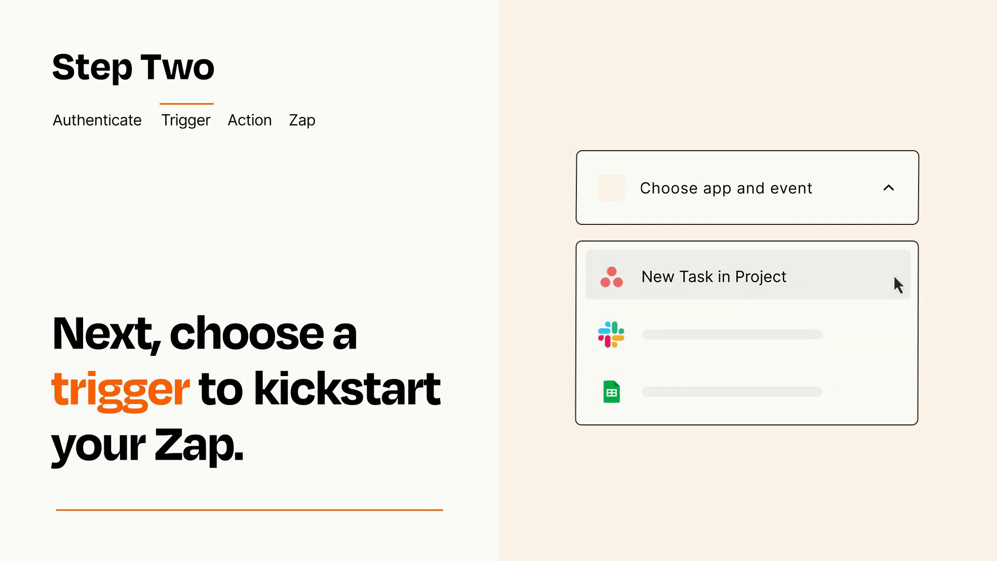
{"action": "mouse_move", "coordinate": [897, 288]}
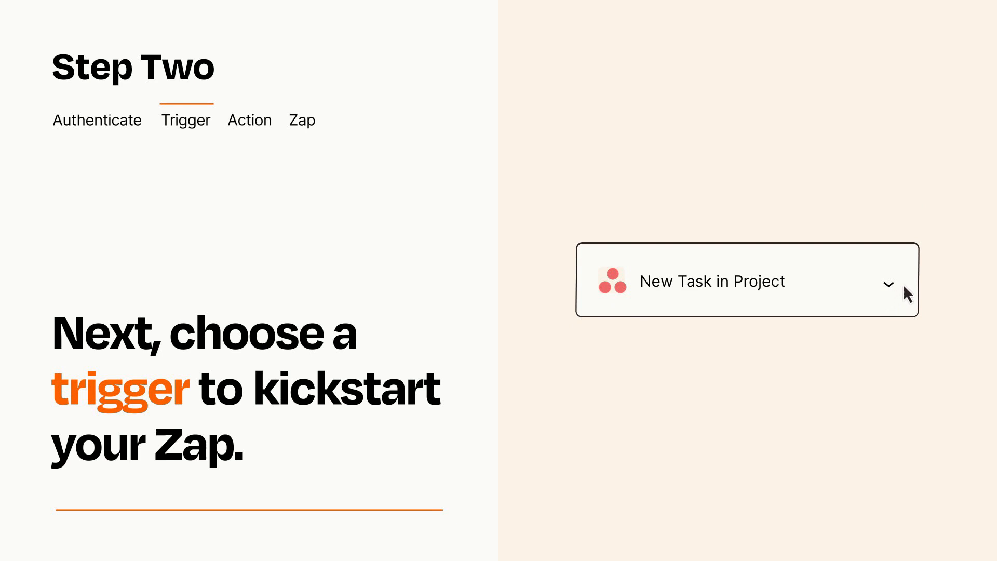
{"action": "mouse_move", "coordinate": [903, 288]}
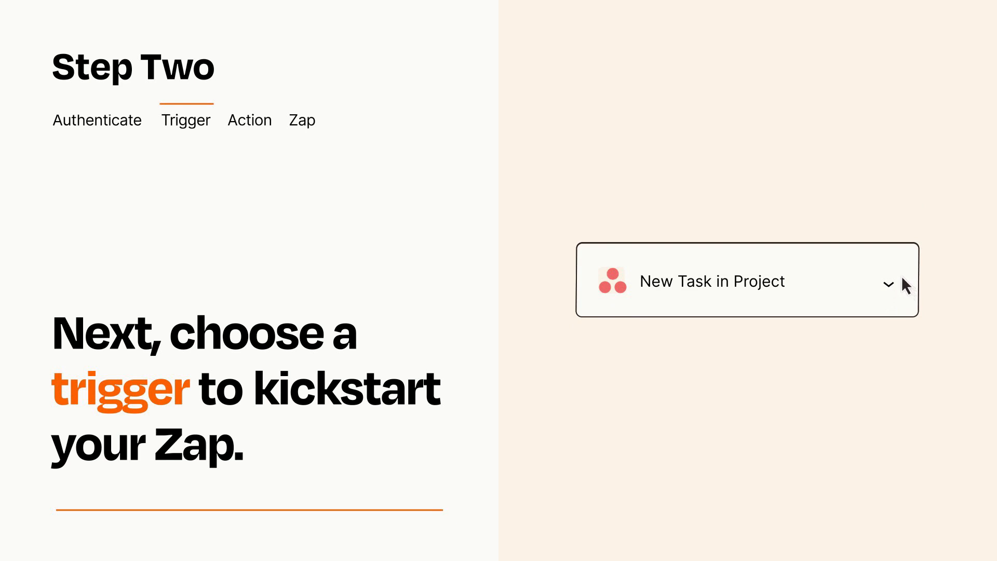
Add Jira's 'Create Issue' as the action following the Asana trigger.
{"action": "left_click", "coordinate": [249, 120]}
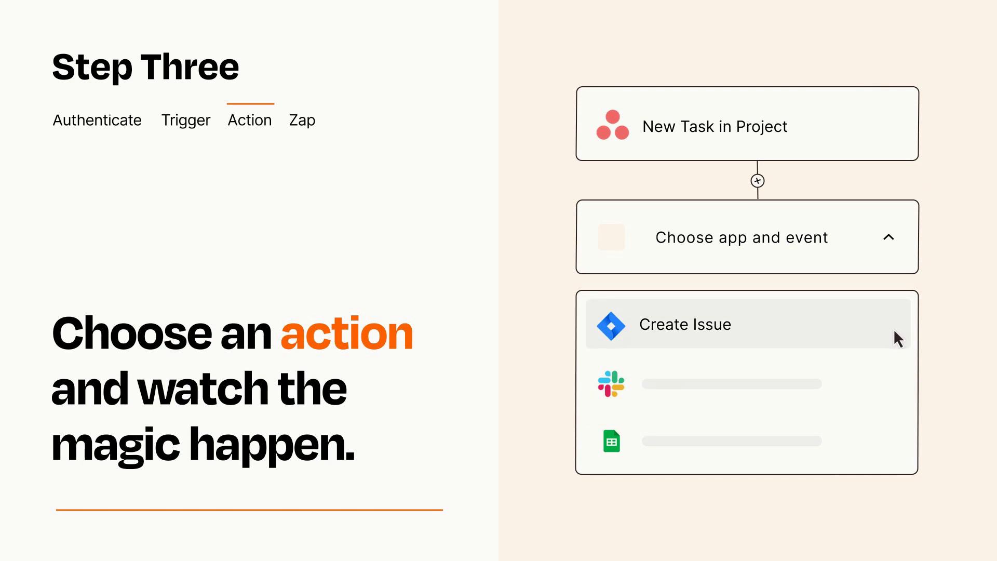
{"action": "left_click", "coordinate": [683, 324]}
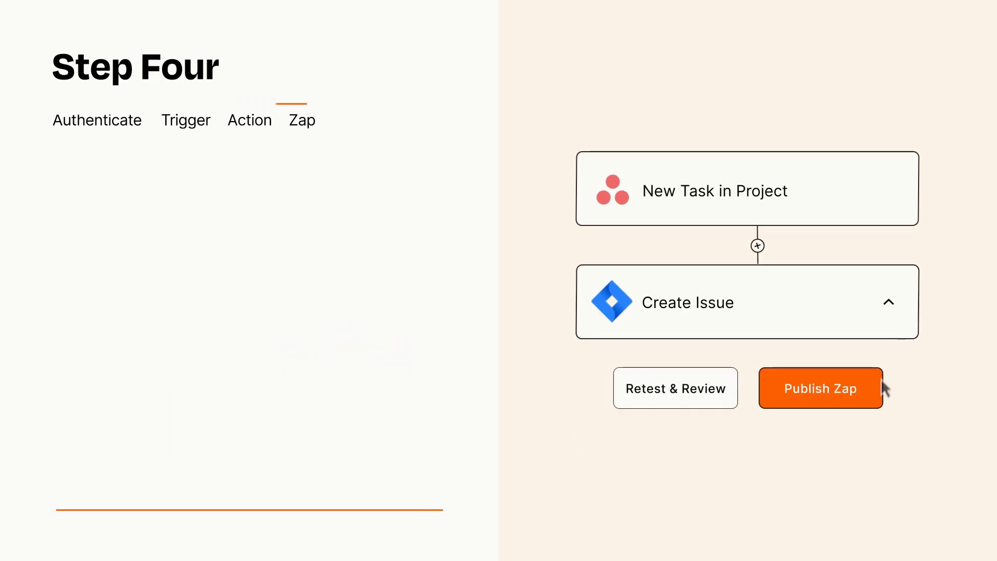
Publish the Asana-to-Jira Zap via the 'Publish Zap' button.
{"action": "left_click", "coordinate": [820, 387]}
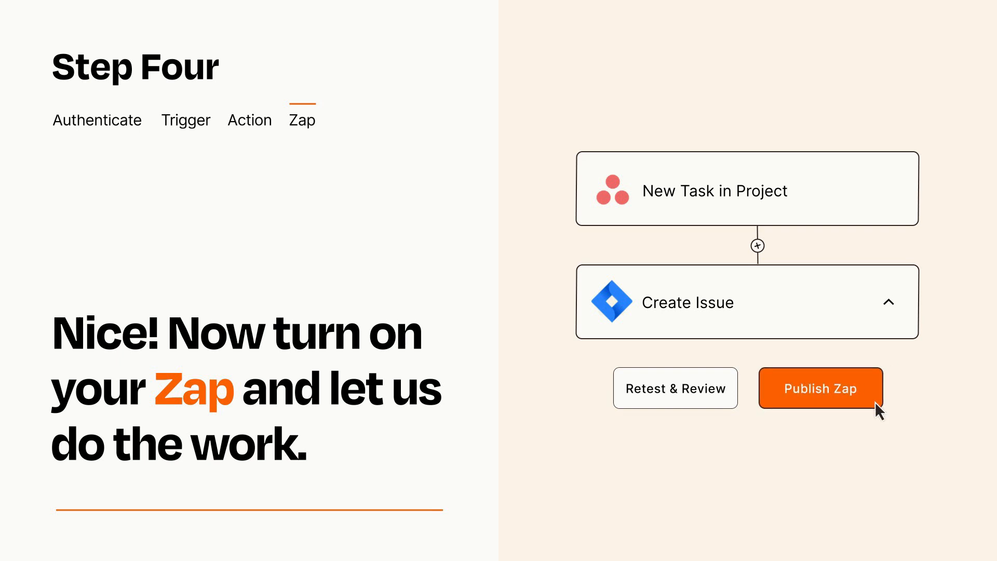
{"action": "left_click", "coordinate": [820, 387]}
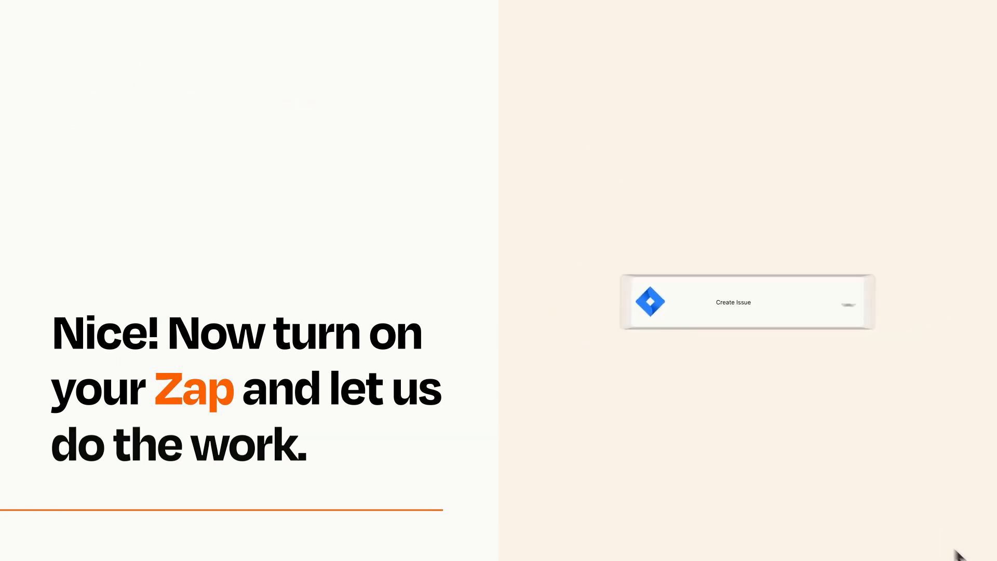